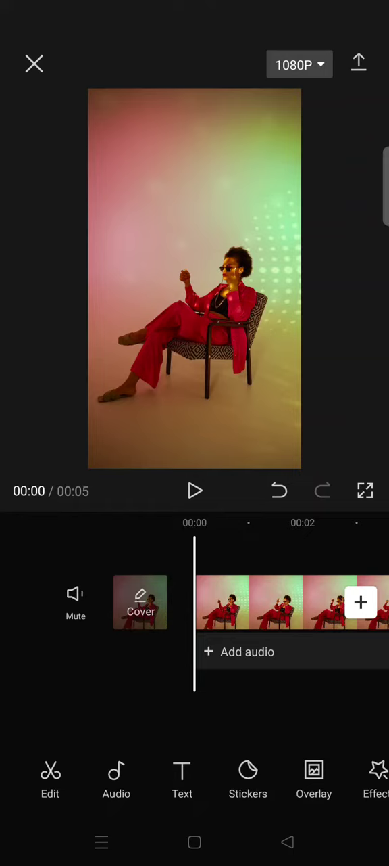
Play the five-second red-suit clip in the preview, then replay it to the end.
{"action": "scroll", "scroll_direction": "left", "scroll_amount": 3}
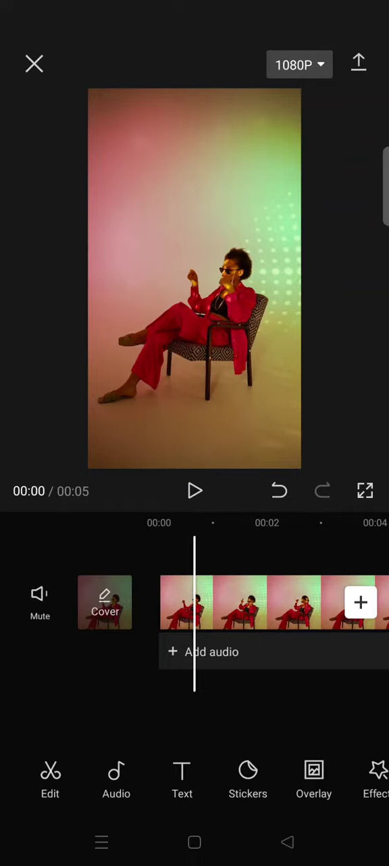
{"action": "left_click", "coordinate": [195, 490]}
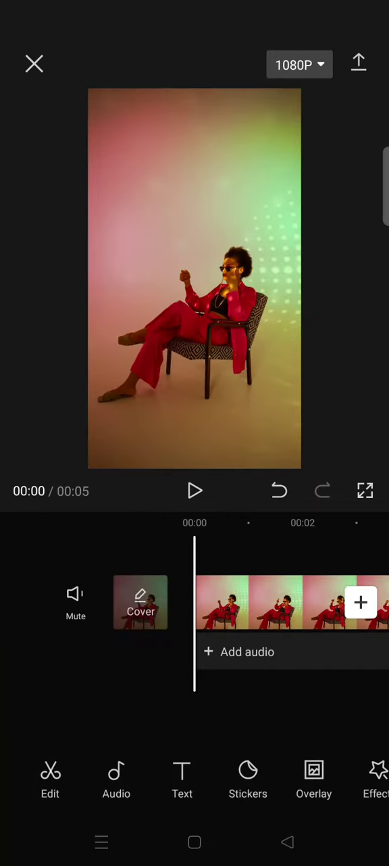
{"action": "left_click", "coordinate": [195, 490]}
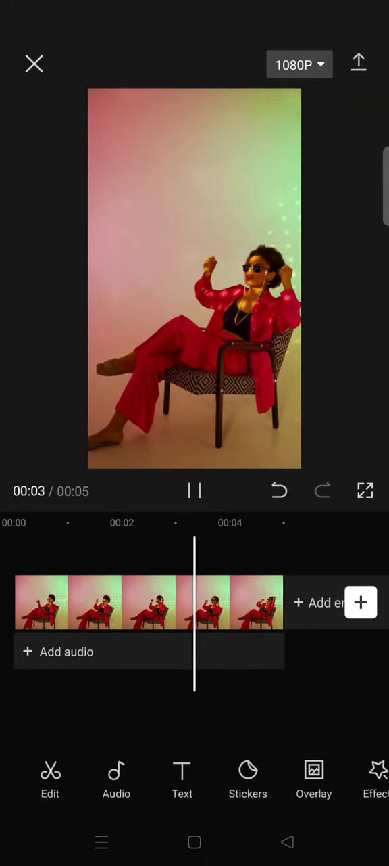
{"action": "left_click", "coordinate": [195, 490]}
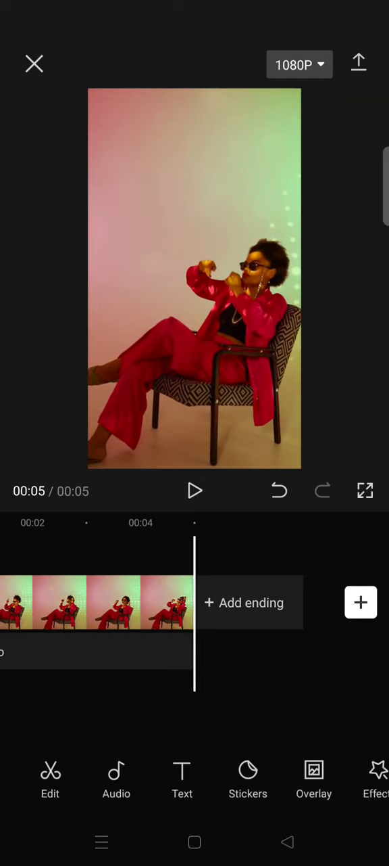
{"action": "left_click", "coordinate": [195, 490]}
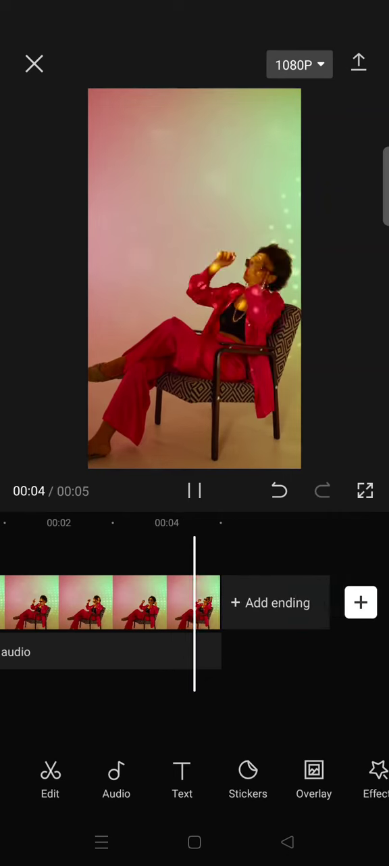
{"action": "left_click", "coordinate": [195, 491]}
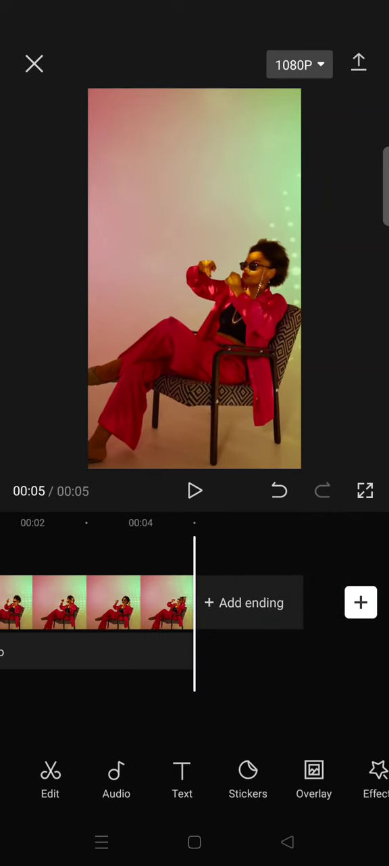